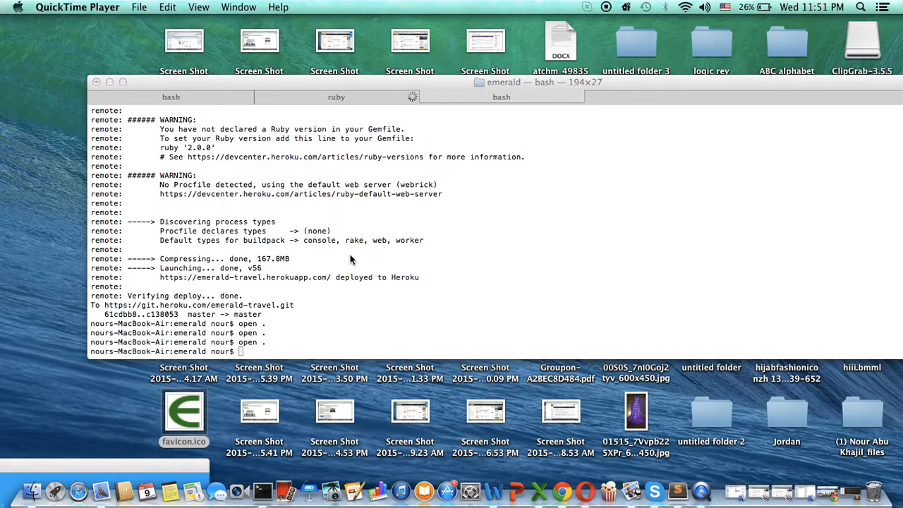
mouse_move(186, 412)
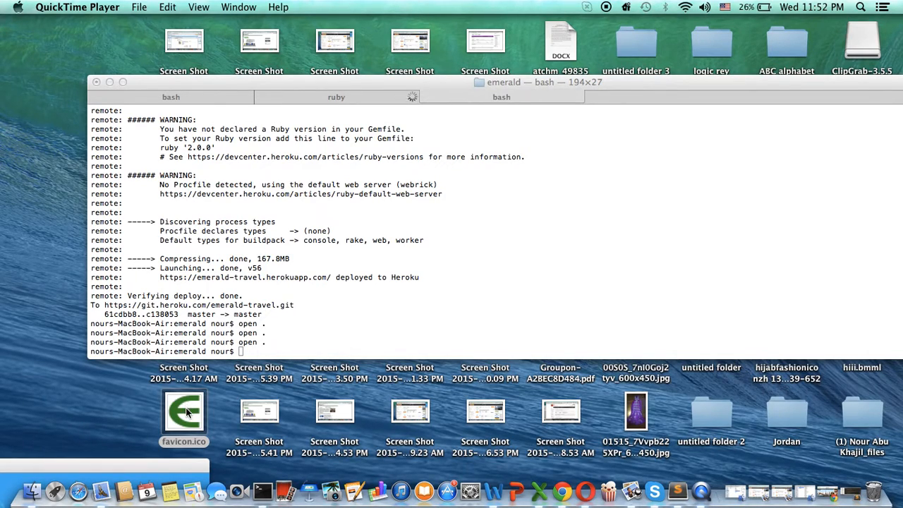
- Reveal the emerald project folder in Finder from Terminal with 'open .'
double_click(184, 411)
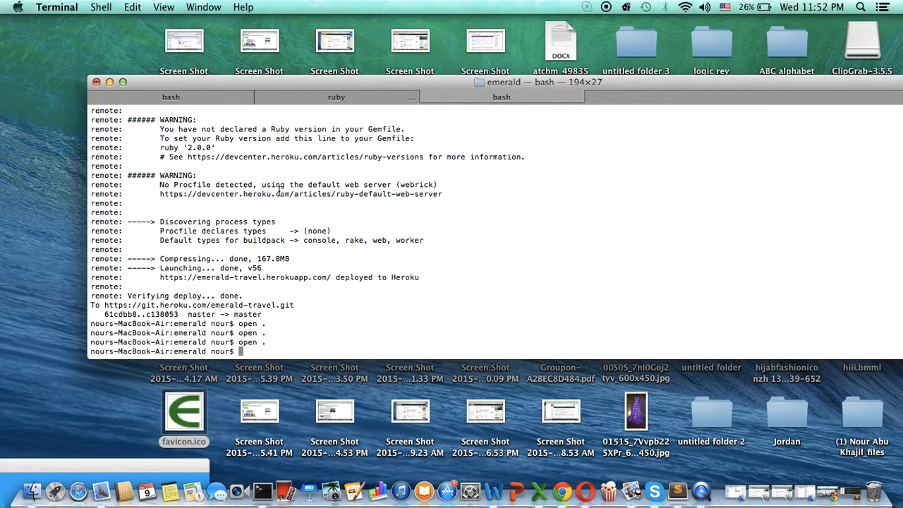
type("op")
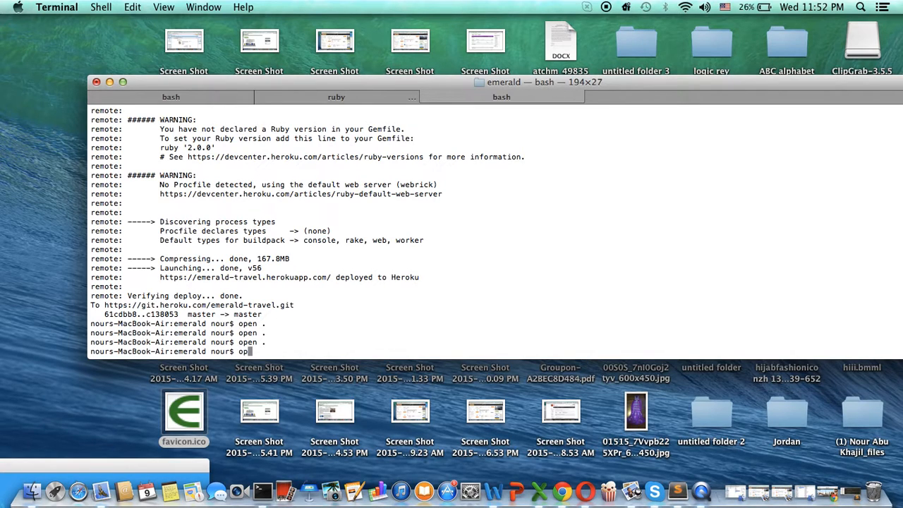
key("Return")
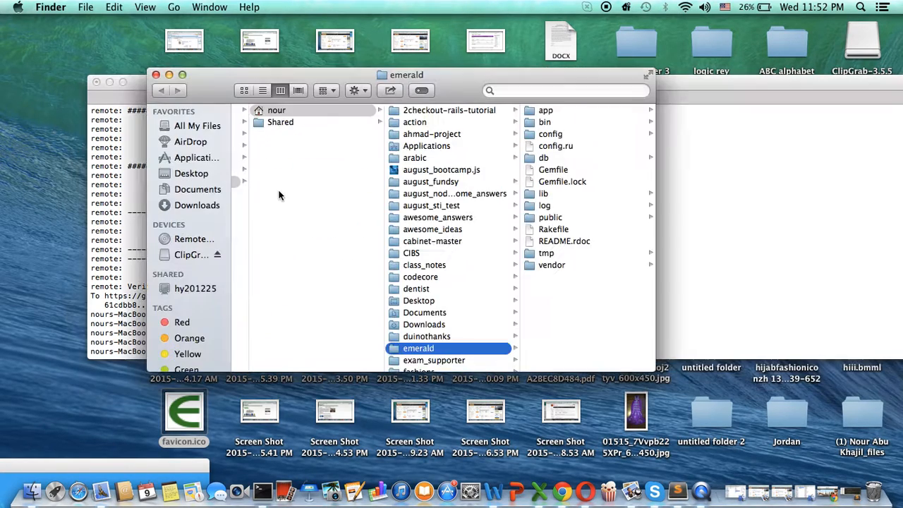
- Move favicon.ico from the desktop into app/assets/images
left_click(544, 110)
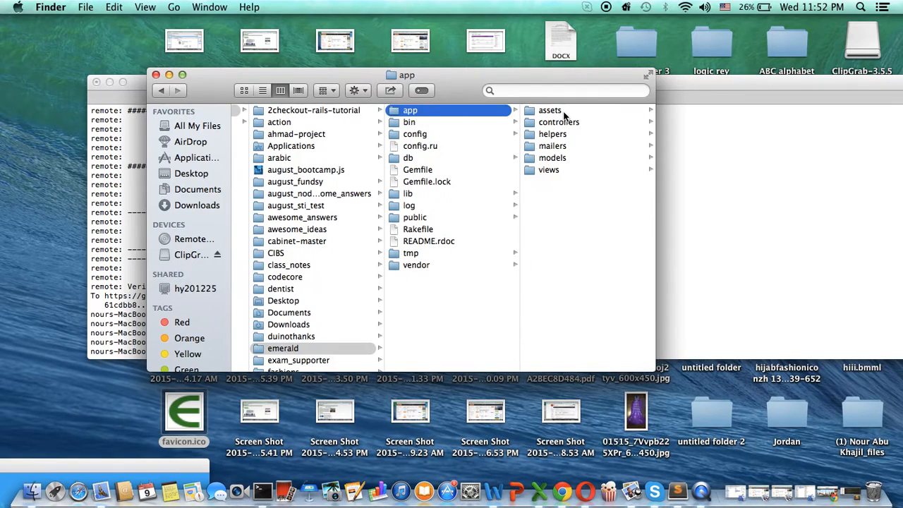
left_click(551, 110)
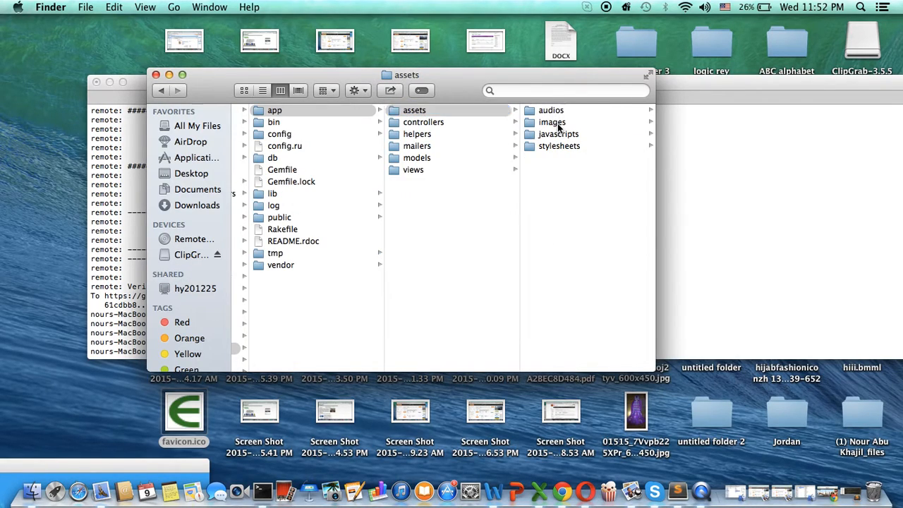
left_click(551, 121)
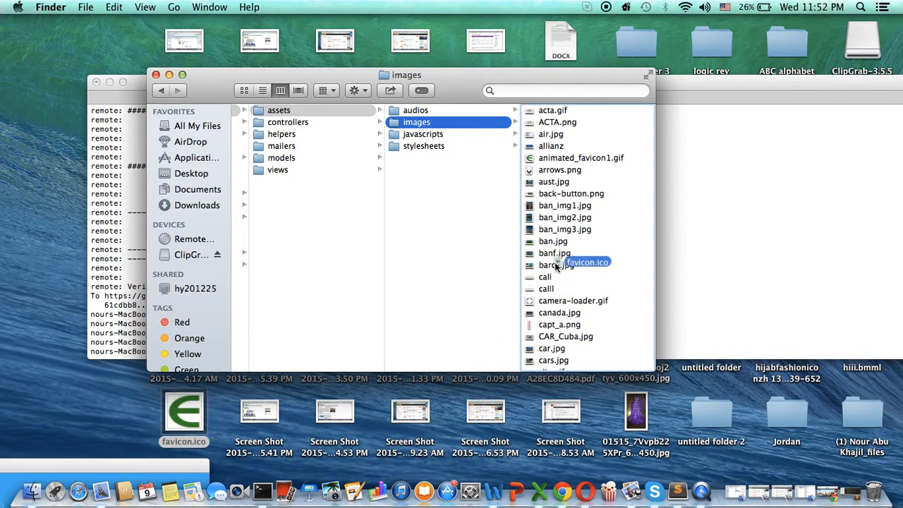
left_click(422, 276)
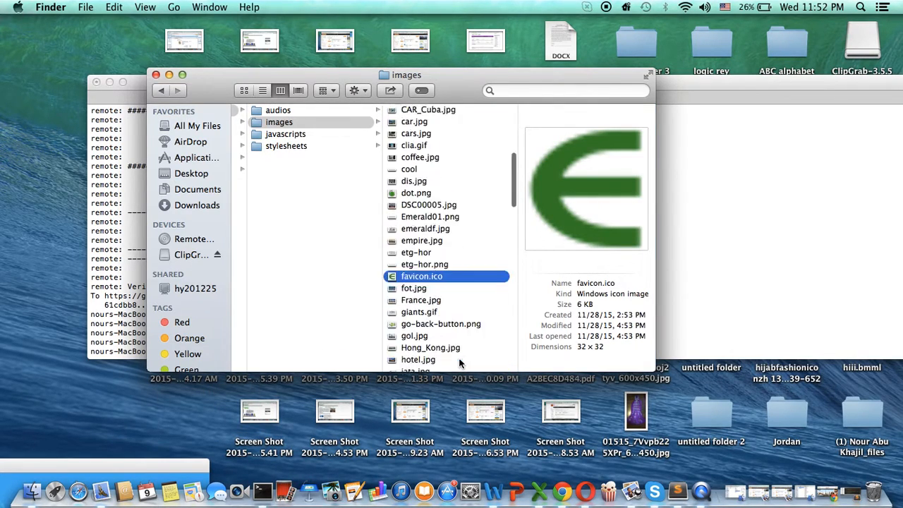
scroll("down", 3)
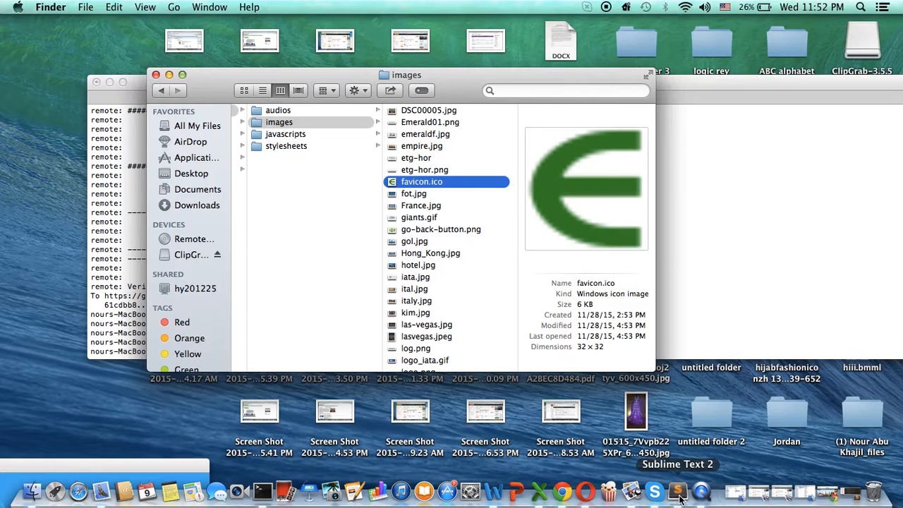
- Bring up the head of application.html.erb in the editor, ready for the favicon_link_tag line
left_click(678, 489)
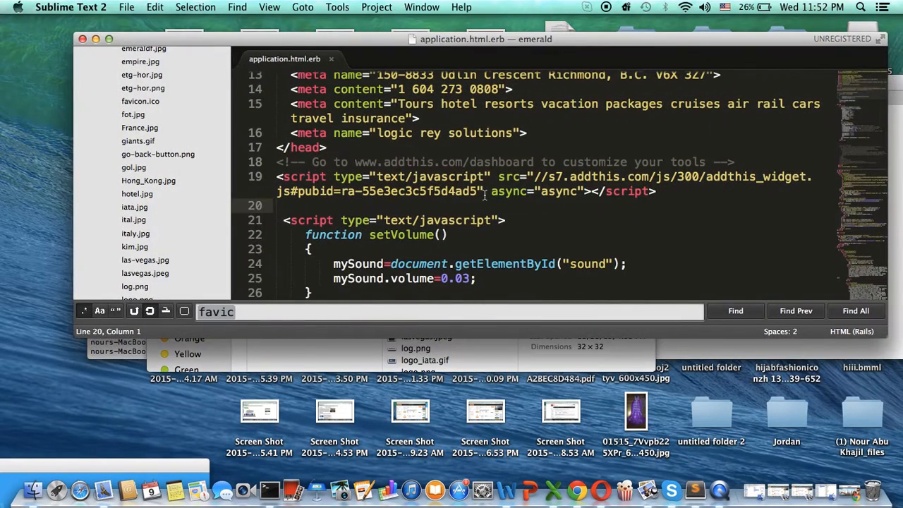
scroll("down", 3)
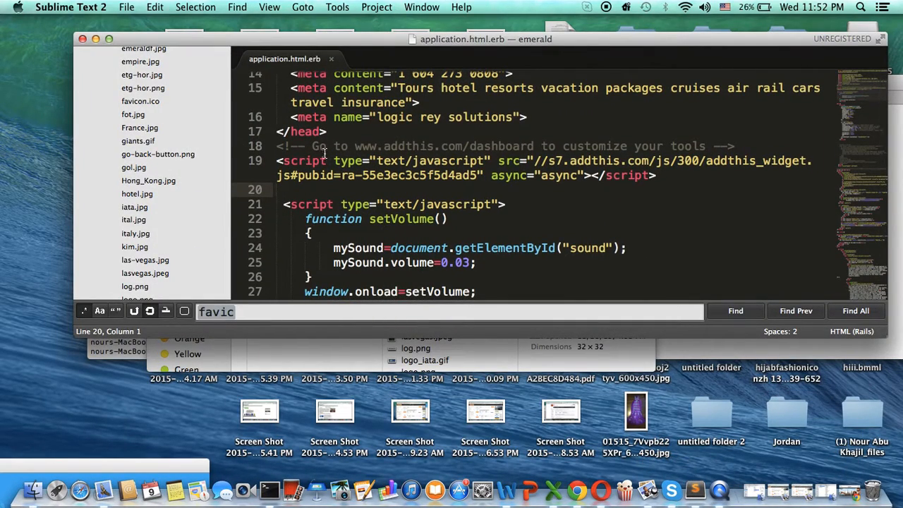
scroll("up", 3)
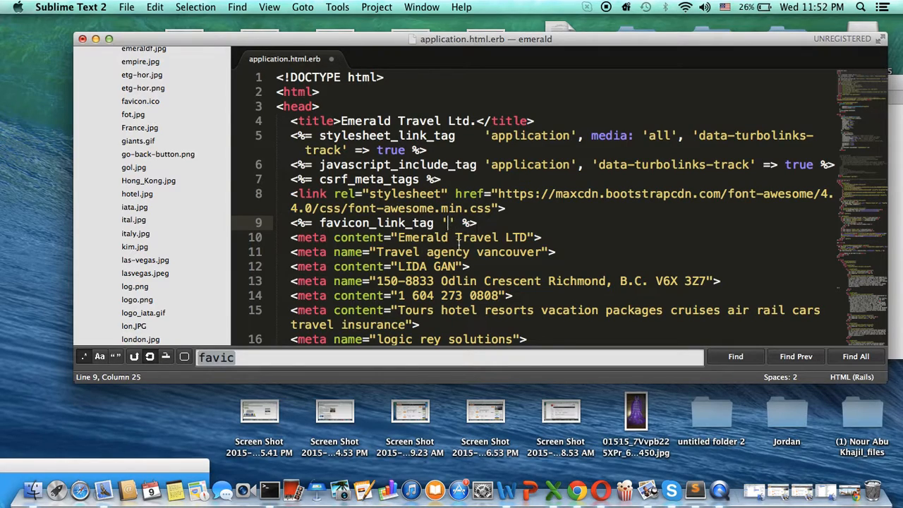
- Complete the tag as favicon_link_tag 'favicon.ico', save, and view localhost:3000 in Chrome
type("favic")
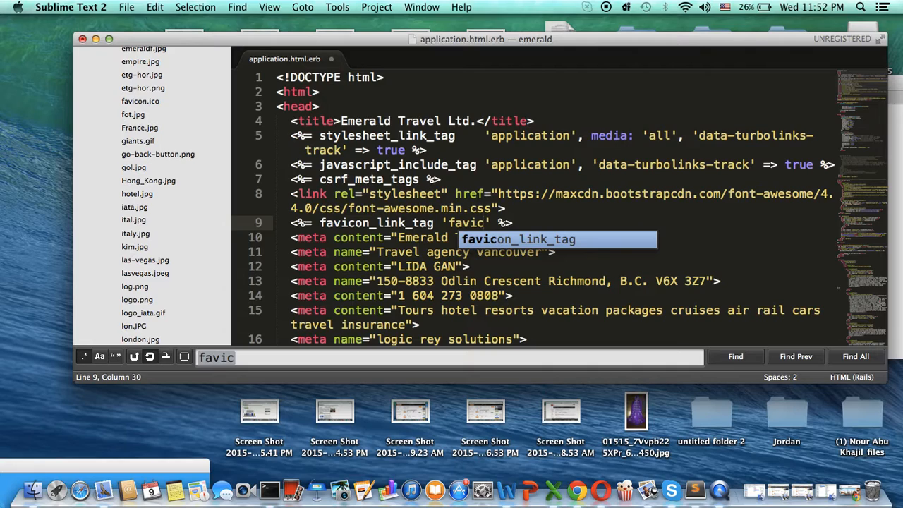
type("on.ico")
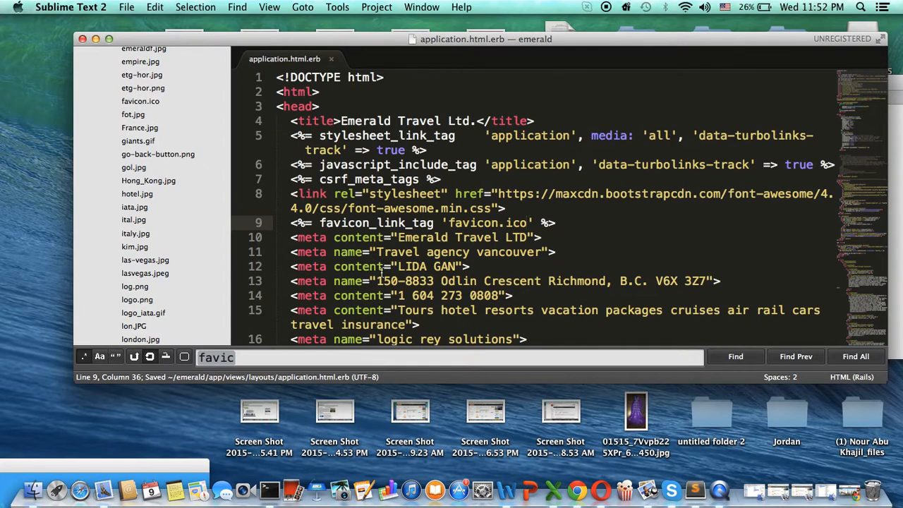
left_click(591, 488)
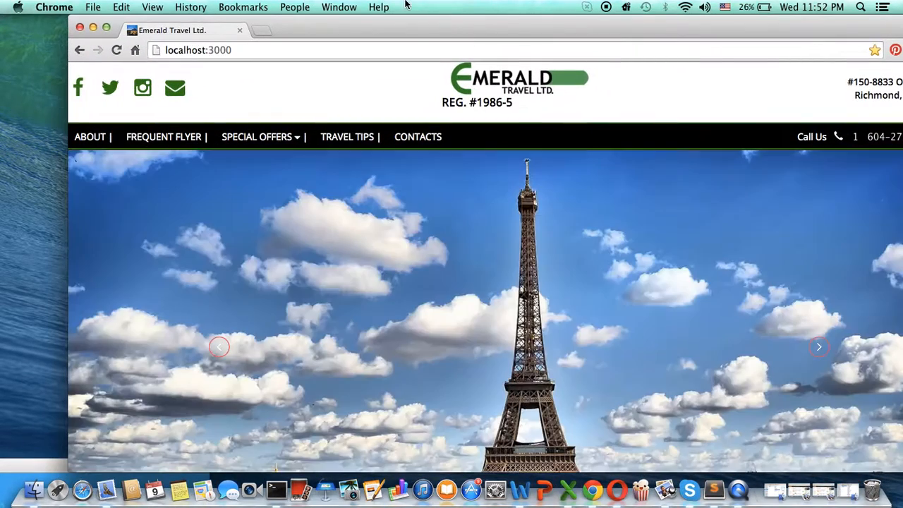